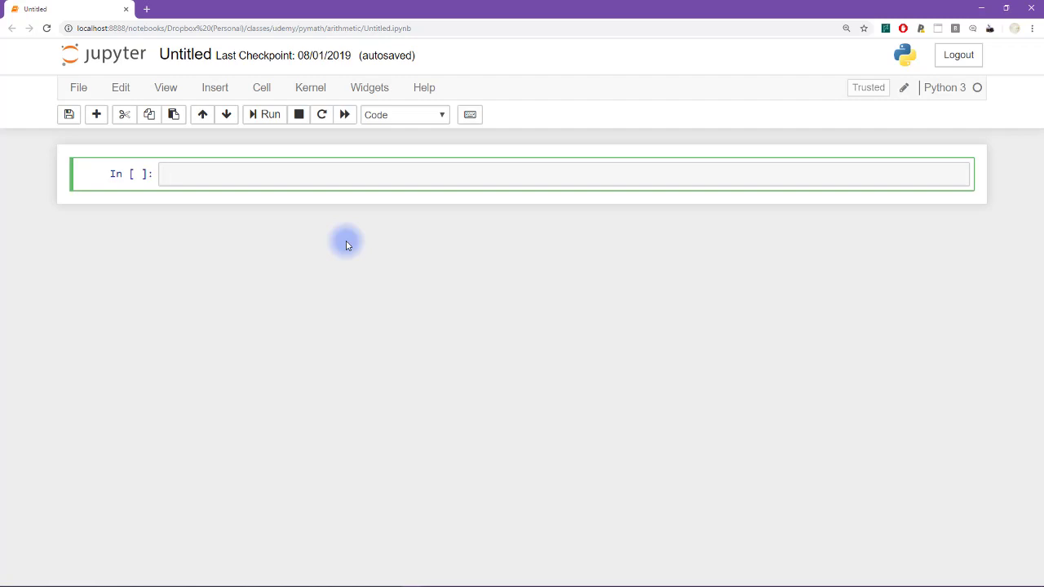
# Enter print( 4+3 * 2-1 ) in the first cell and run it to get 9
pyautogui.write('print(')
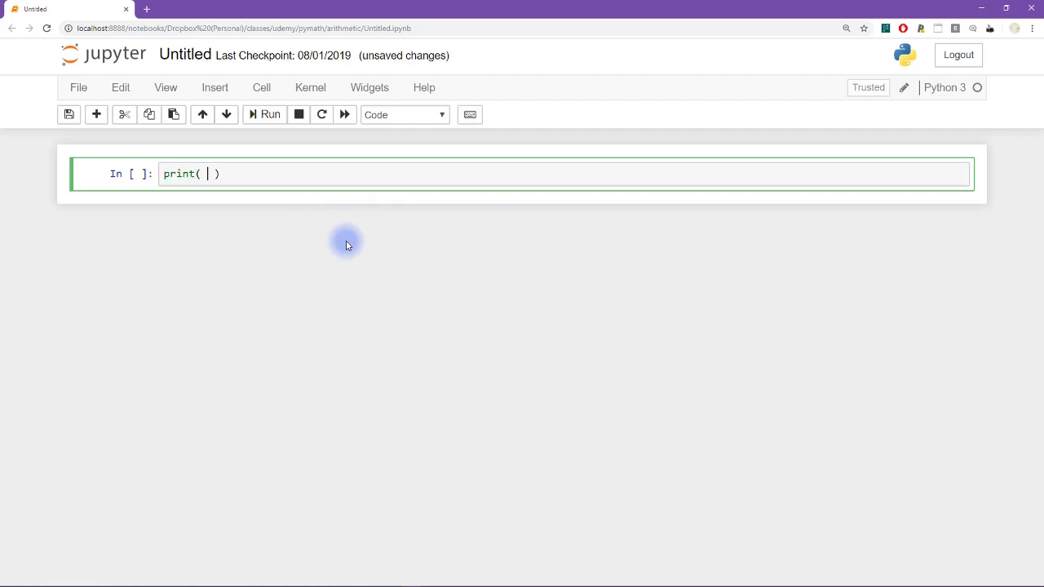
pyautogui.write('4 +')
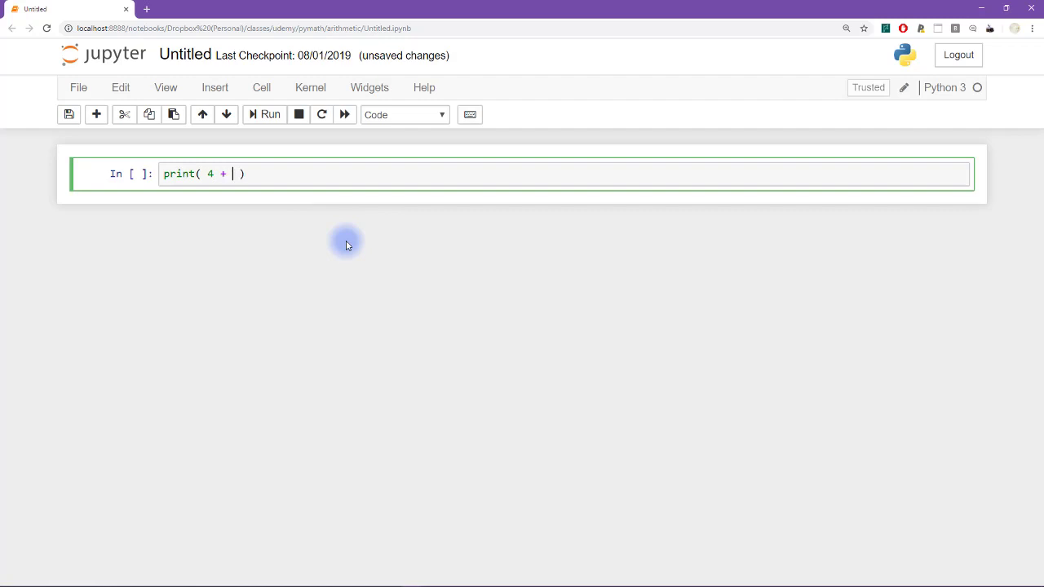
pyautogui.write('3 * 2 - 1')
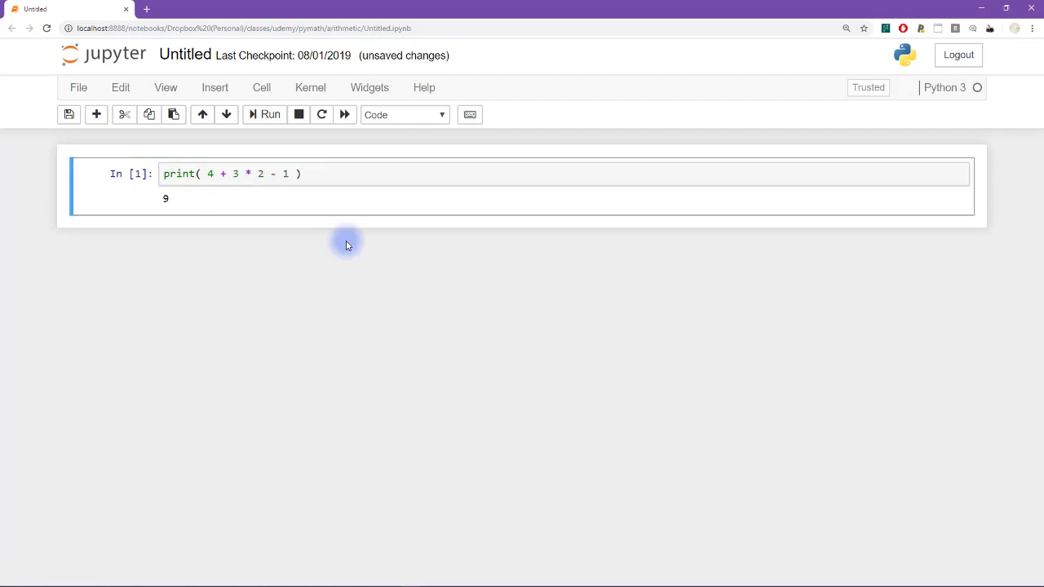
pyautogui.moveTo(212, 245)
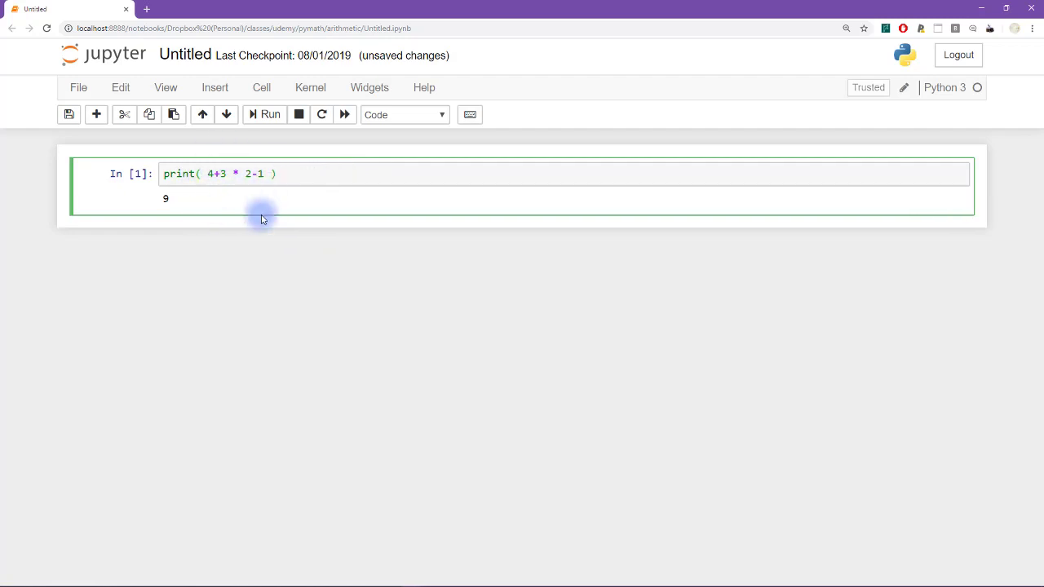
pyautogui.moveTo(216, 196)
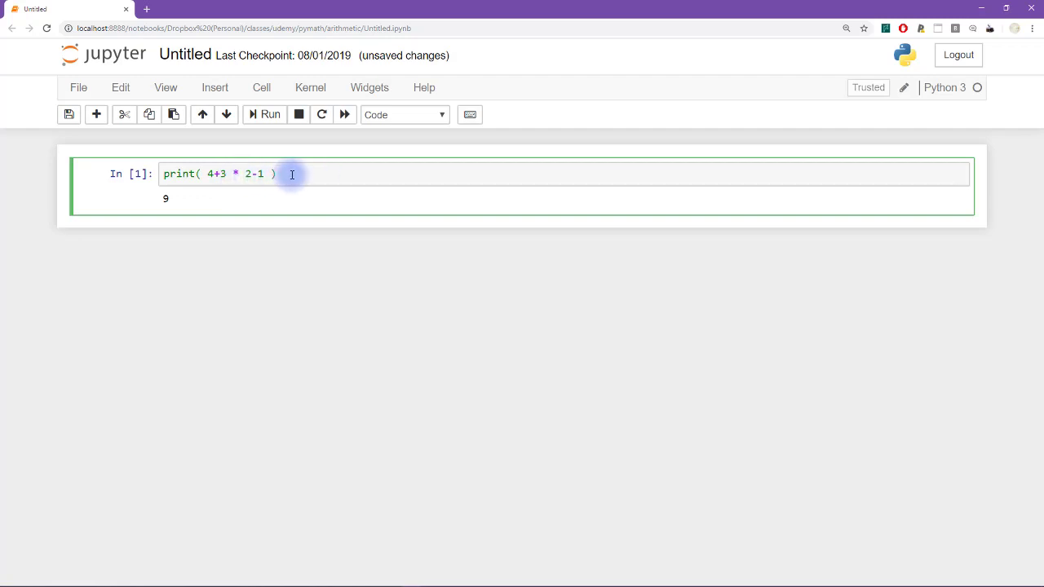
pyautogui.moveTo(252, 197)
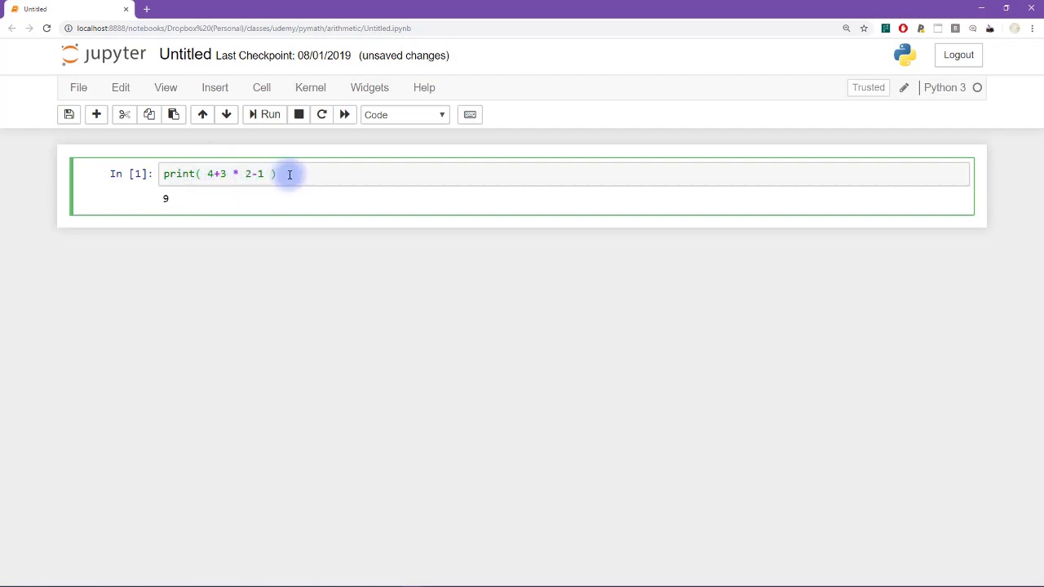
# Widen the spacing around the * operator and rerun, still getting 9
pyautogui.click(277, 173)
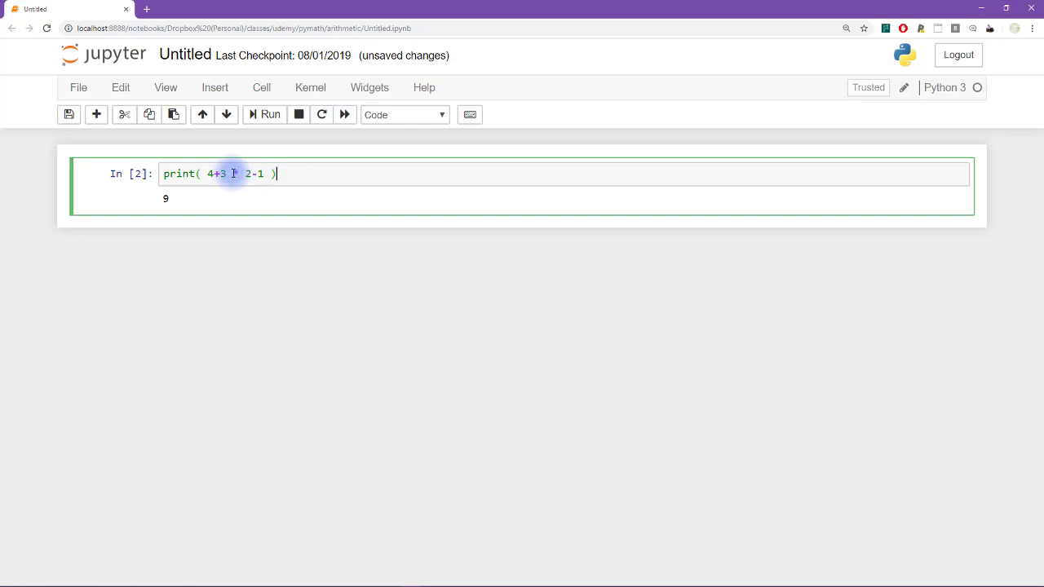
pyautogui.write('*')
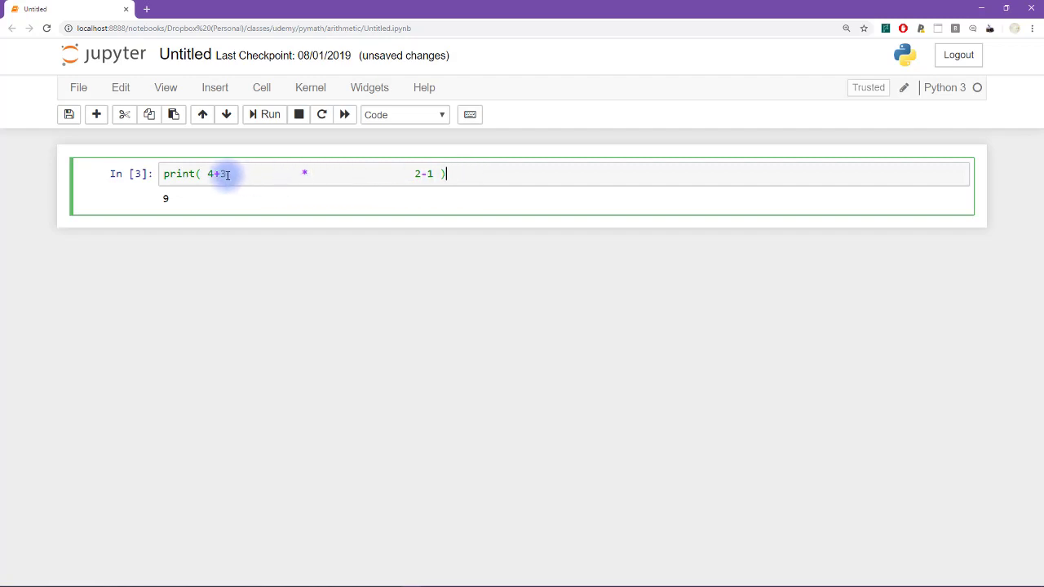
# Wrap 4+3 in parentheses so print( (4+3) * 2-1 ) outputs 13
pyautogui.click(209, 173)
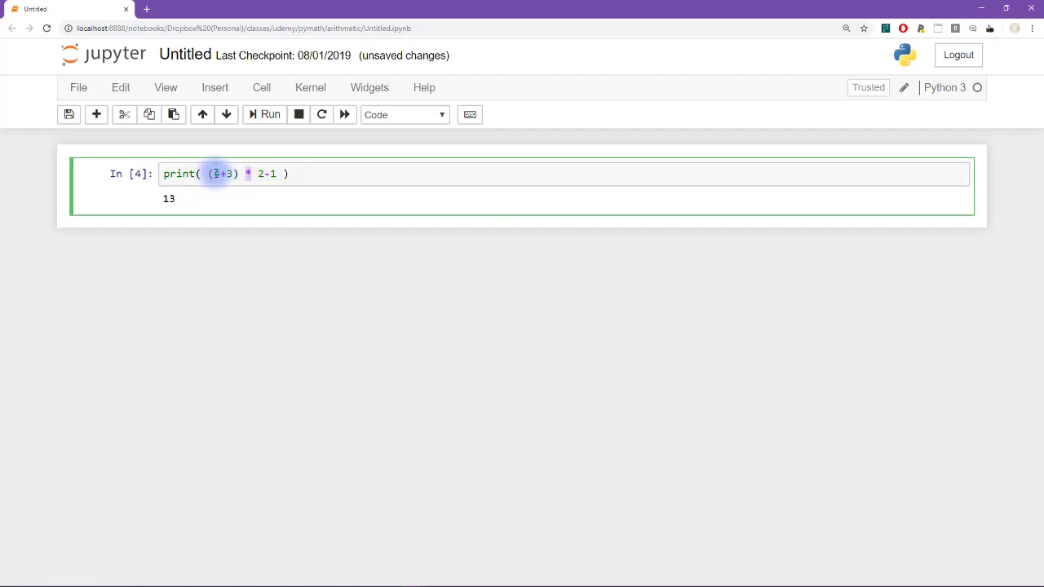
pyautogui.write('4')
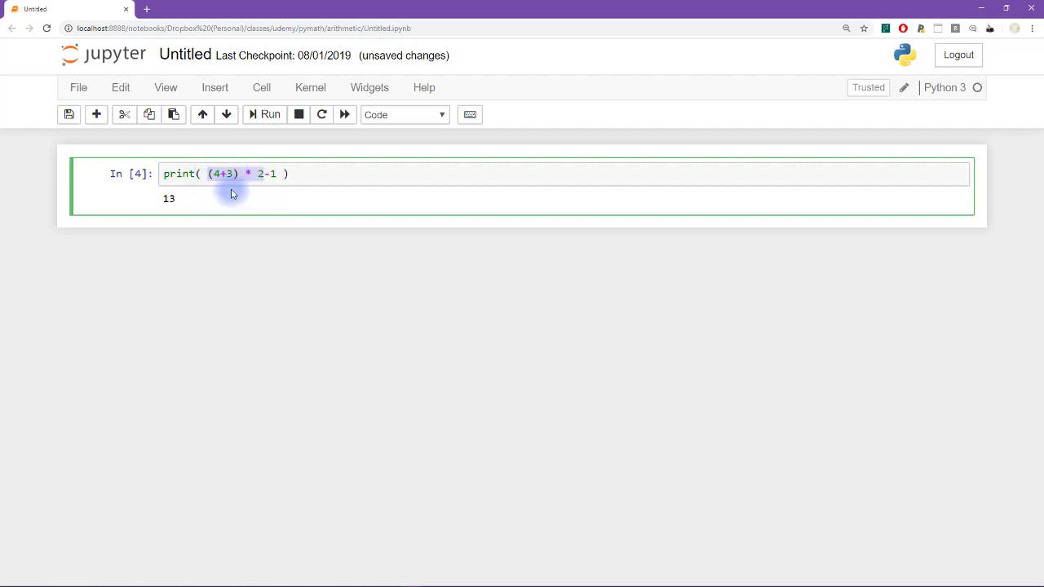
pyautogui.moveTo(215, 190)
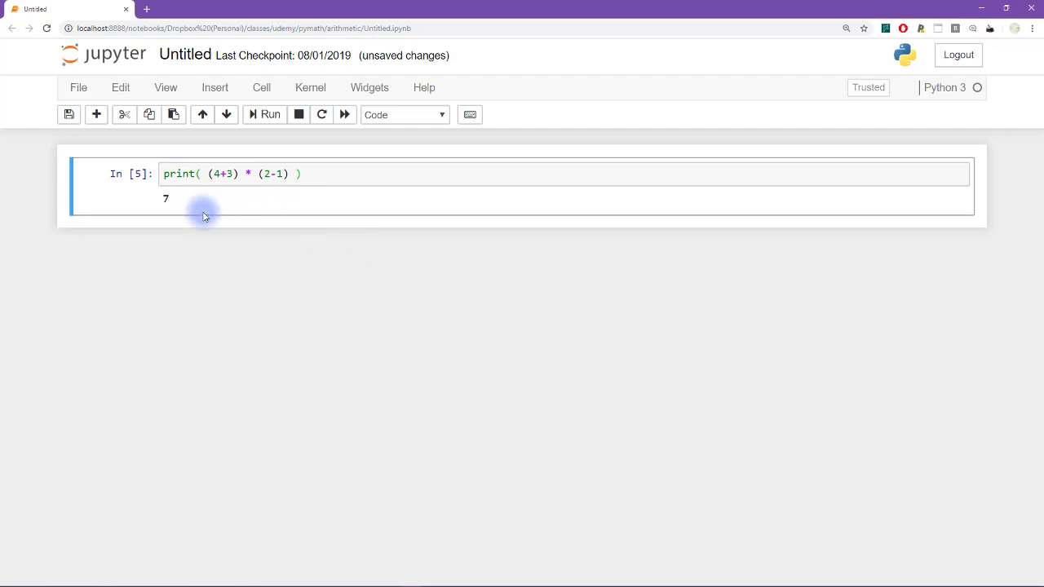
# Add parentheses around 2-1 so print( (4+3) * (2-1) ) outputs 7
pyautogui.click(214, 173)
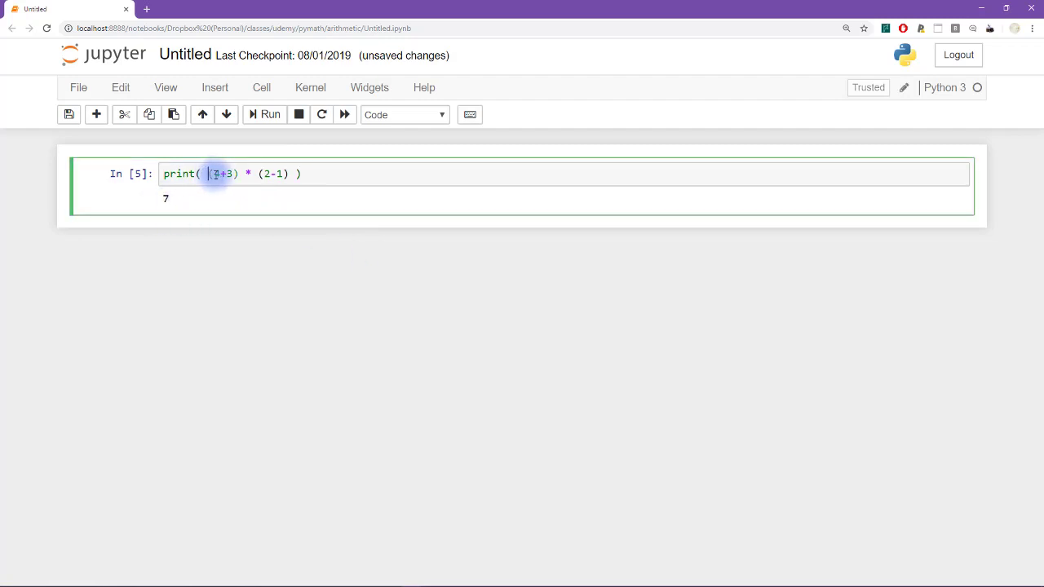
pyautogui.write('4')
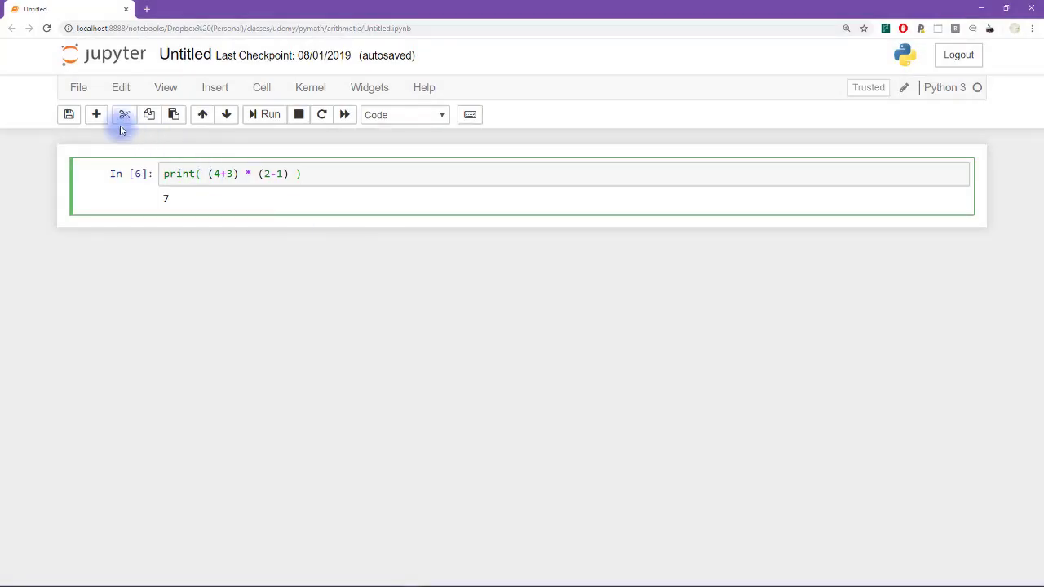
# Add a second cell computing 4 * 5 / 7 + 3, giving 5.857142857142858
pyautogui.click(96, 114)
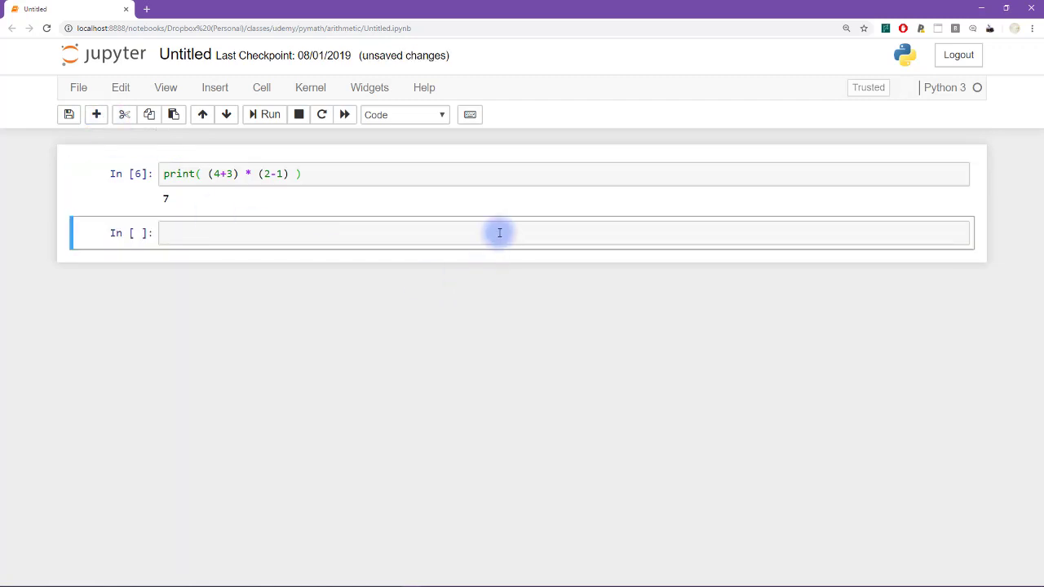
pyautogui.click(500, 232)
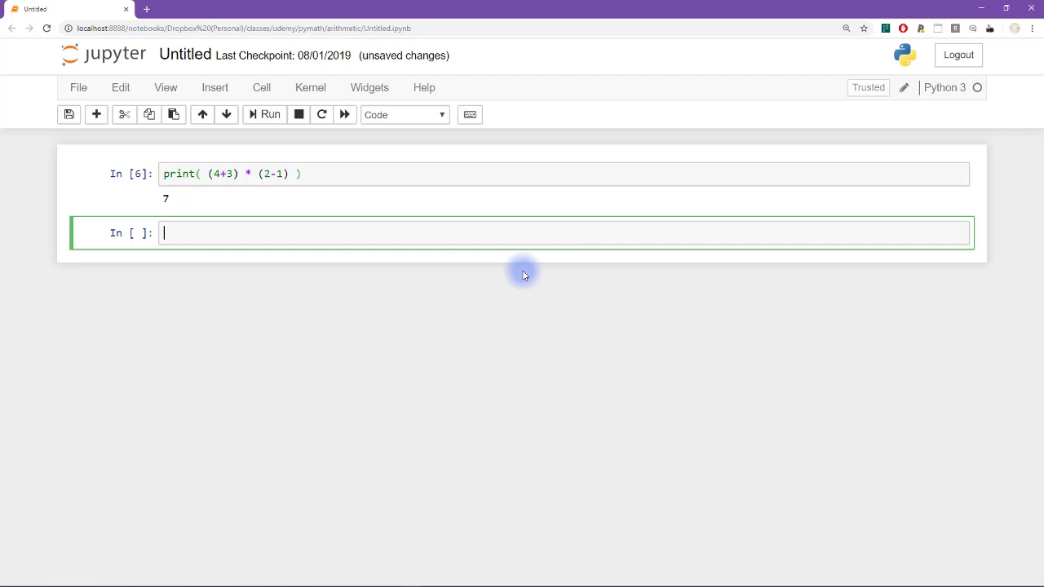
pyautogui.write('4 *')
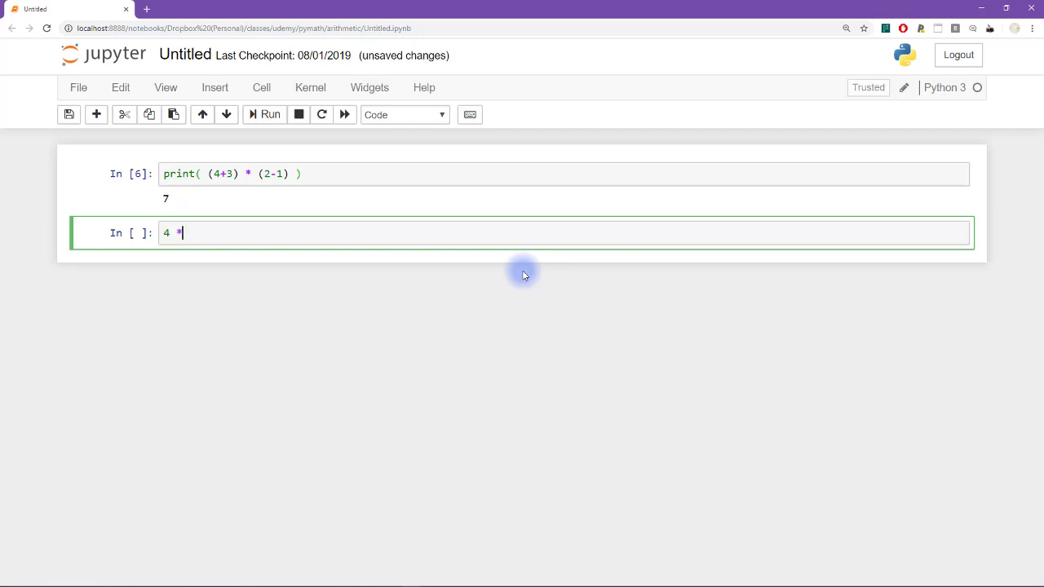
pyautogui.write('5')
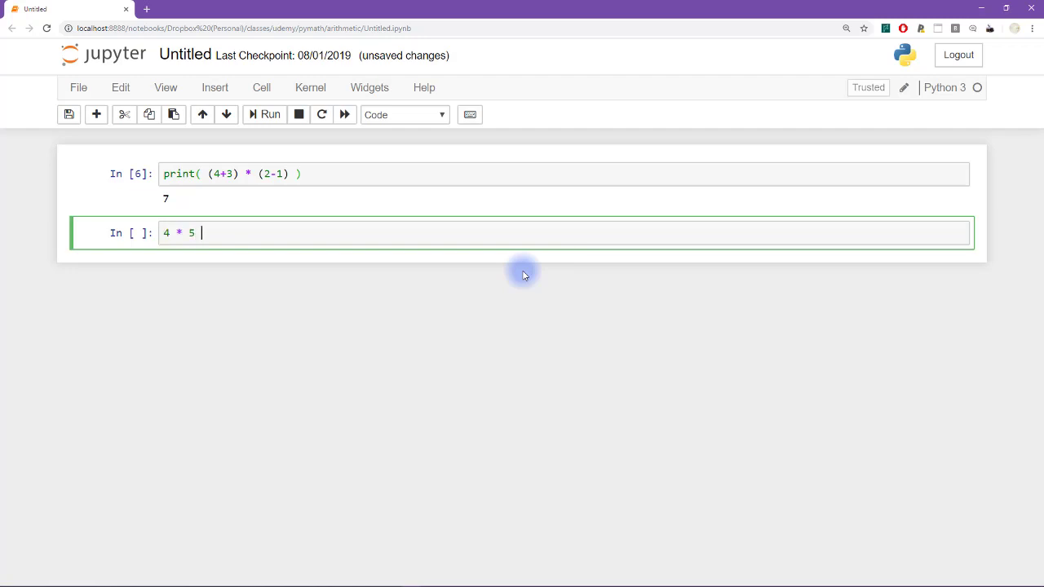
pyautogui.write('/ 7 + 3')
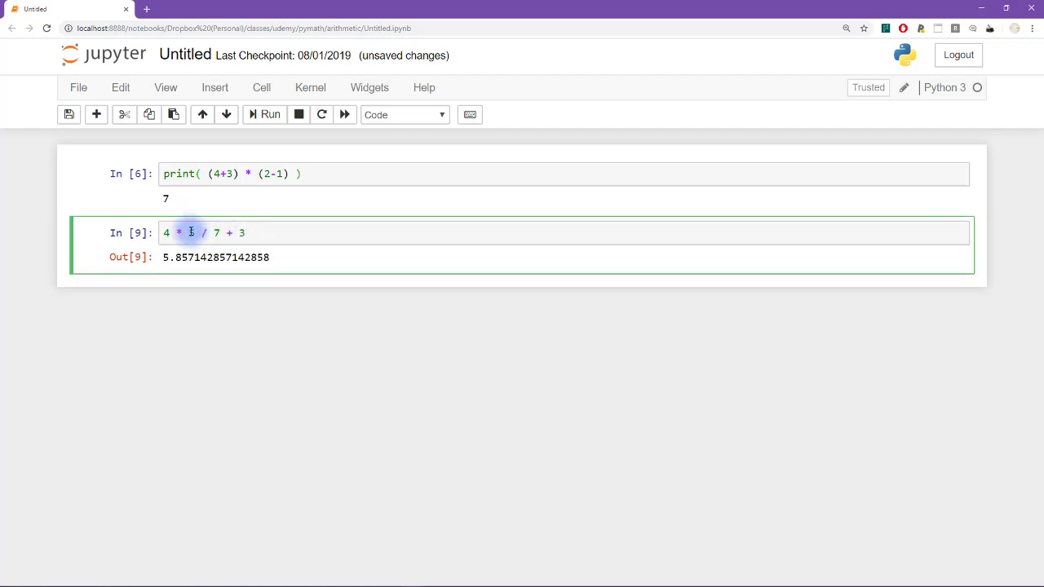
pyautogui.write('5')
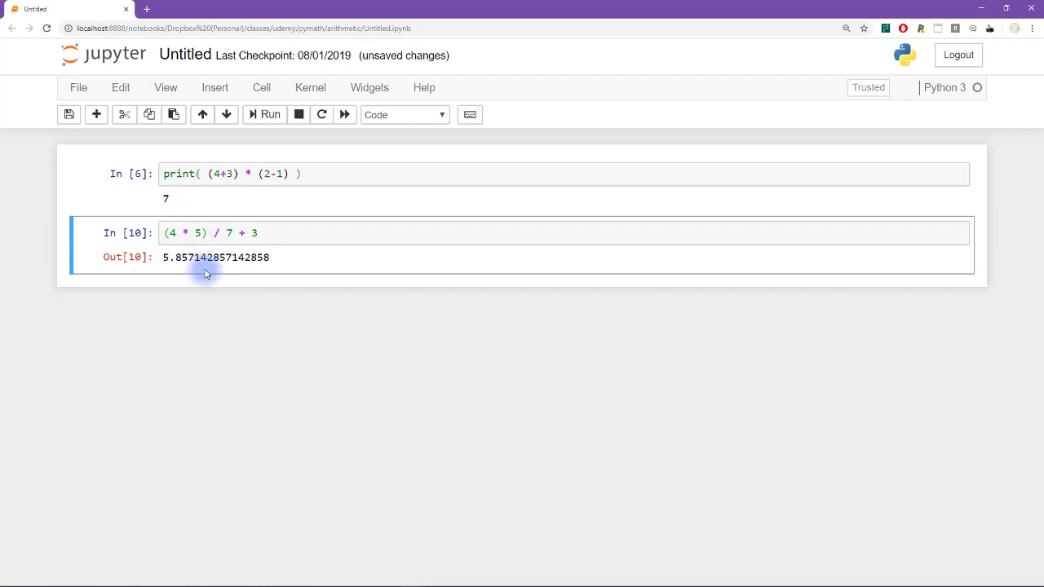
# Test parentheses in the second cell and position the edit point before the 4
pyautogui.click(206, 232)
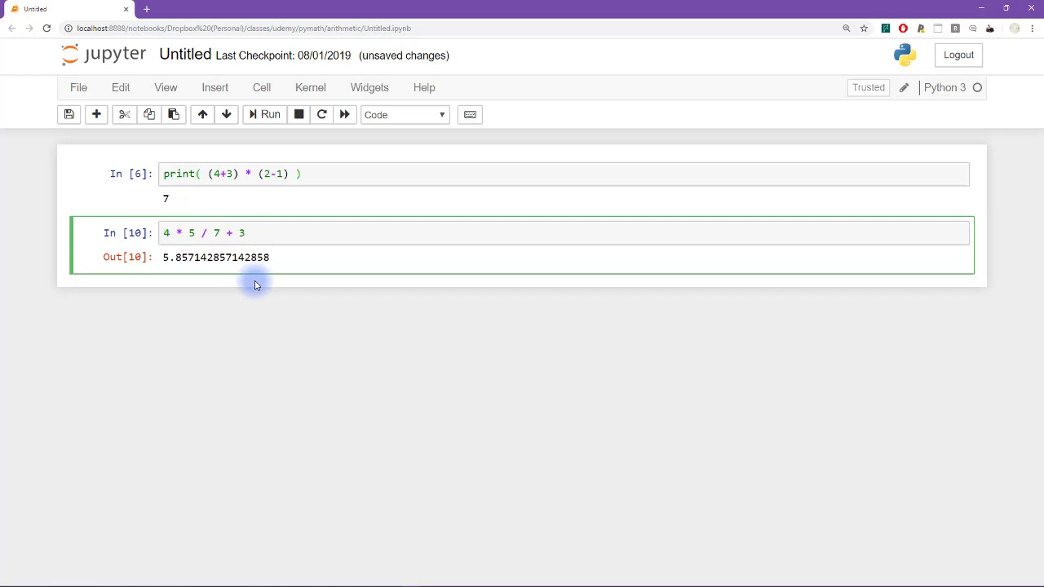
pyautogui.click(177, 232)
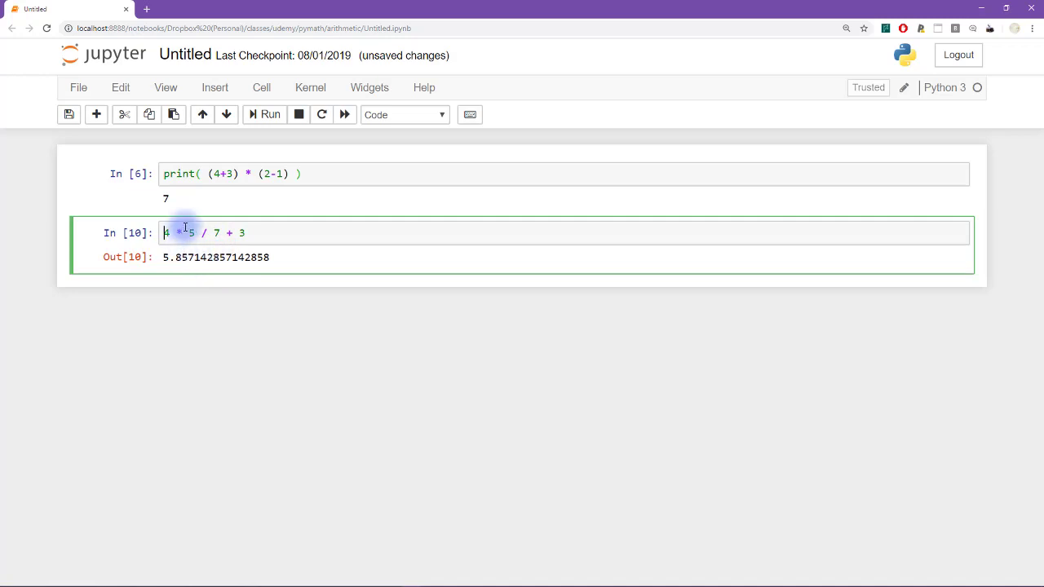
pyautogui.moveTo(271, 290)
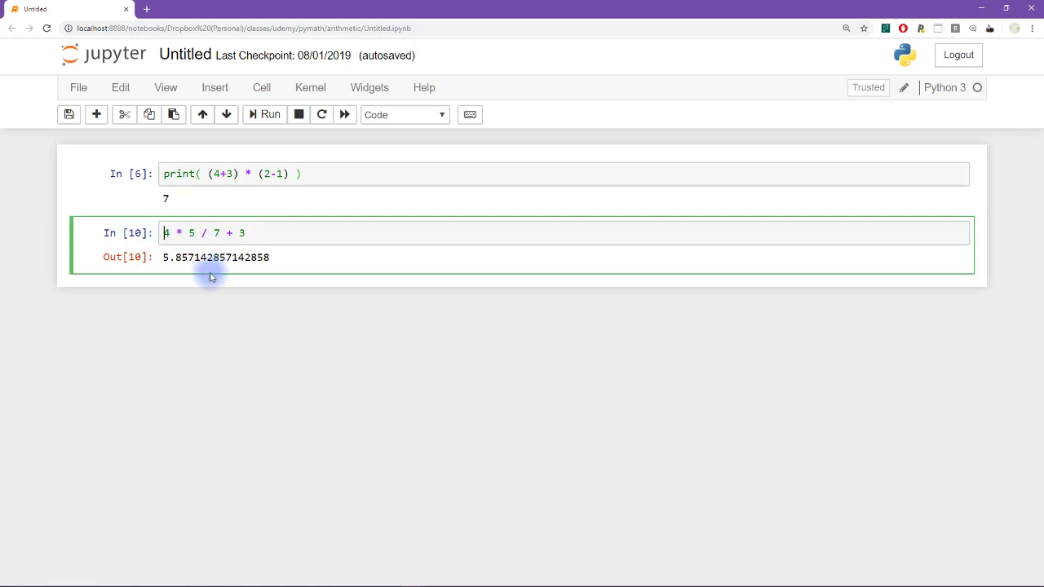
pyautogui.moveTo(206, 274)
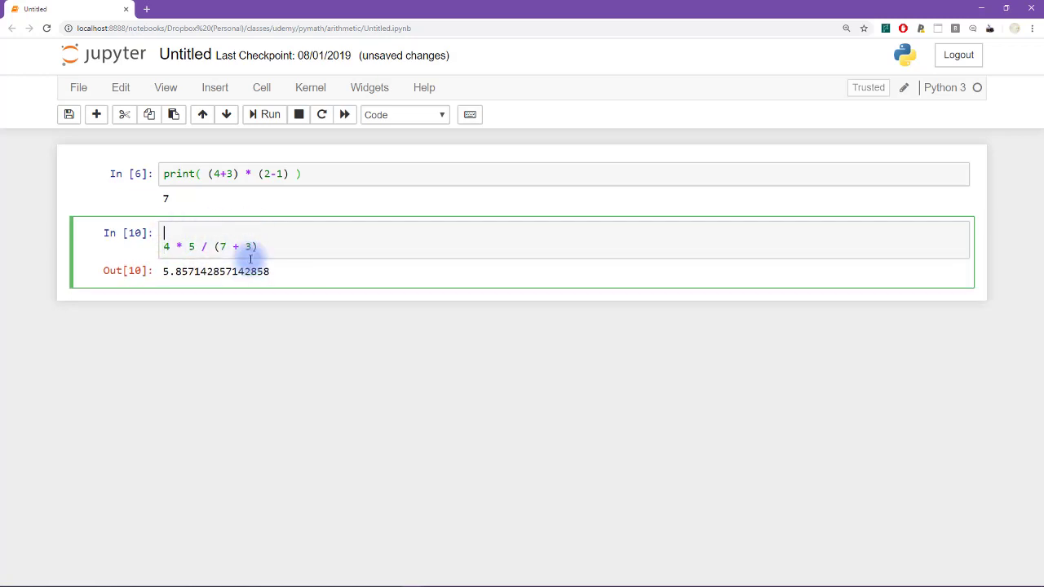
# Add a # PEMDAS comment line and rerun 4 * 5 / (7+3) to get 2.0
pyautogui.write('#')
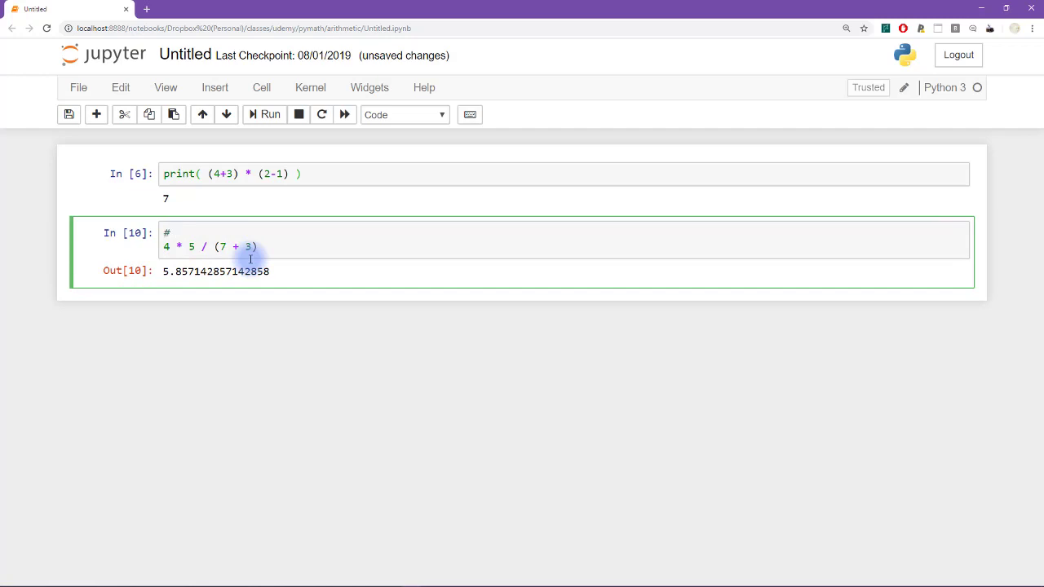
pyautogui.write('PEMD')
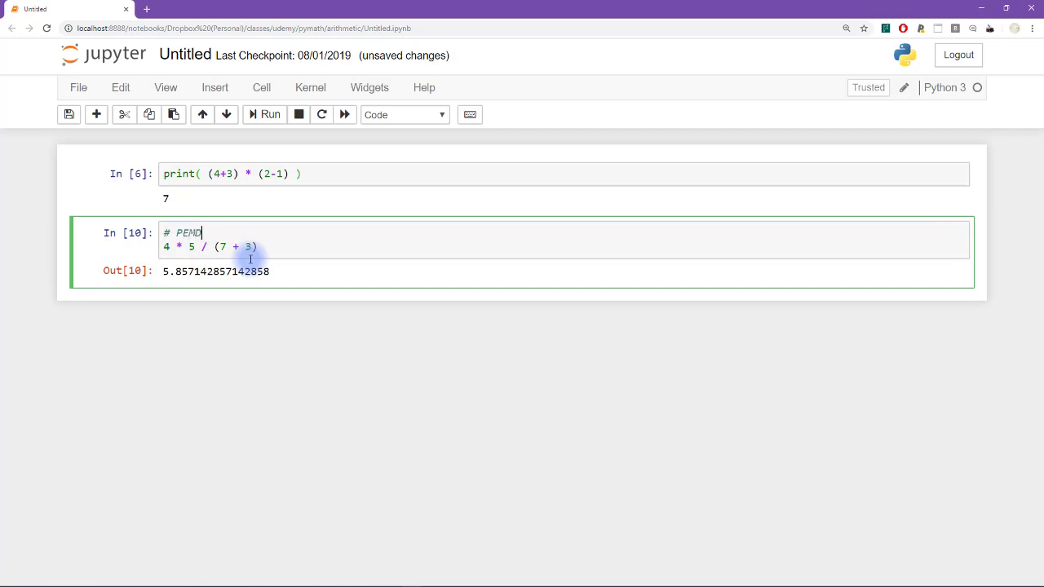
pyautogui.write('AS')
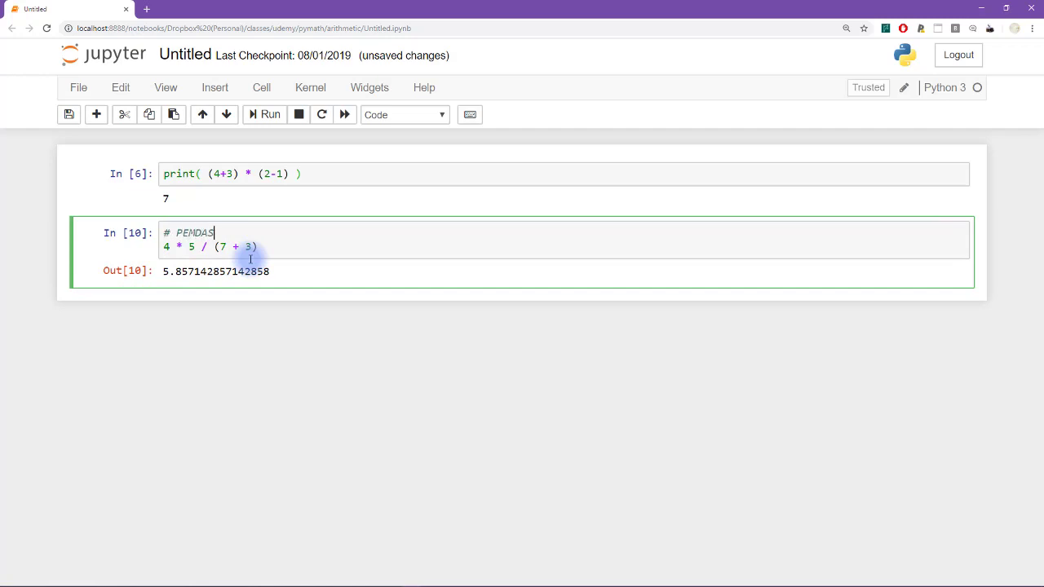
pyautogui.doubleClick(194, 232)
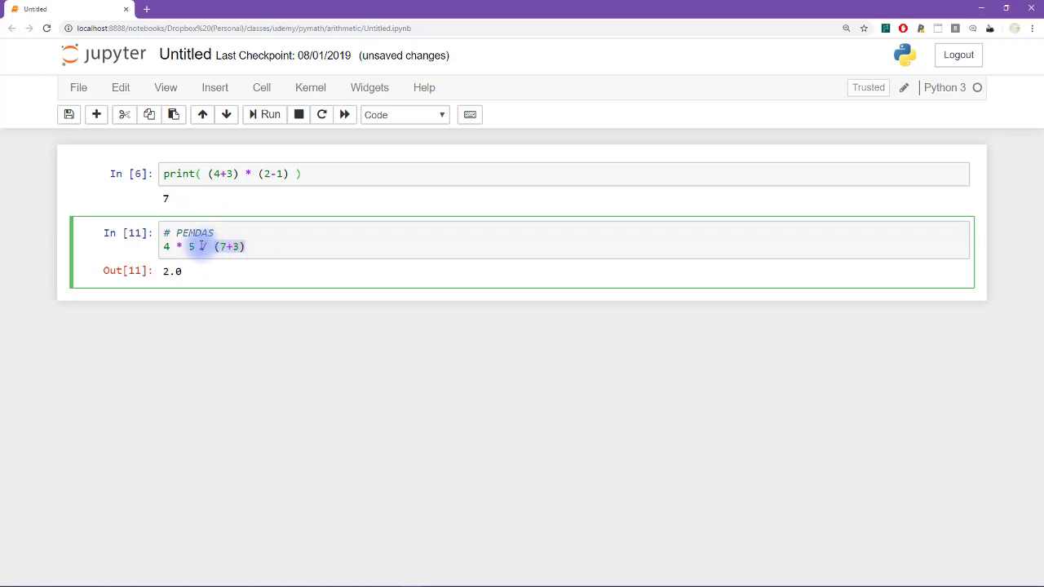
# Try the expression as (4*5) / (7+3) and run it
pyautogui.click(290, 254)
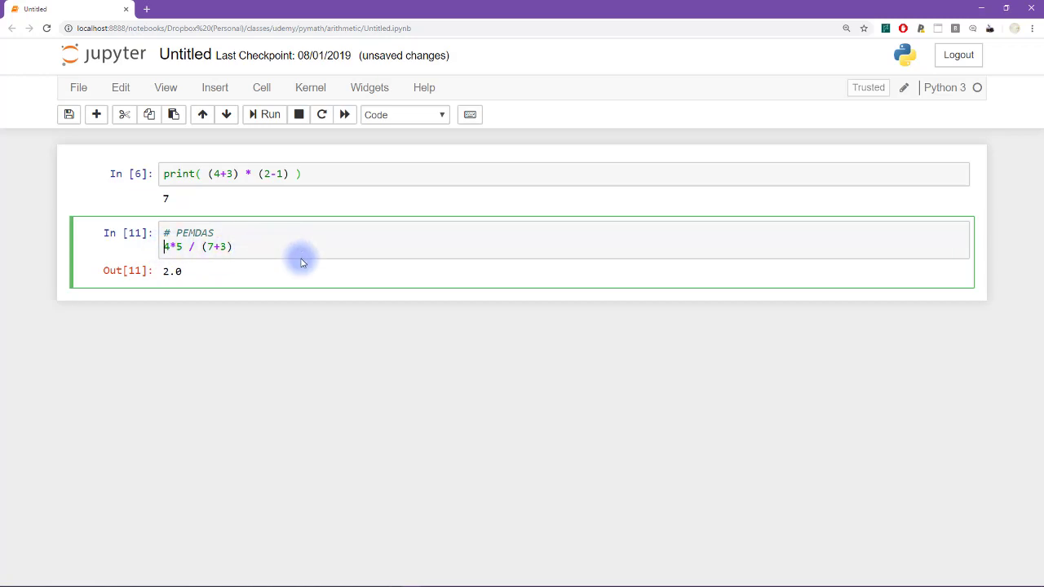
pyautogui.write('(')
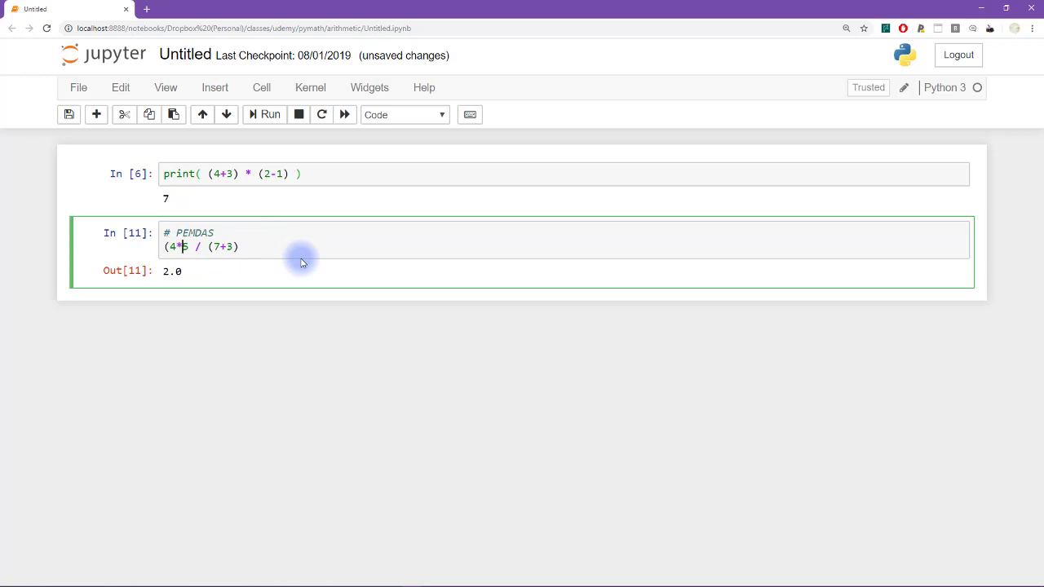
pyautogui.write('5)')
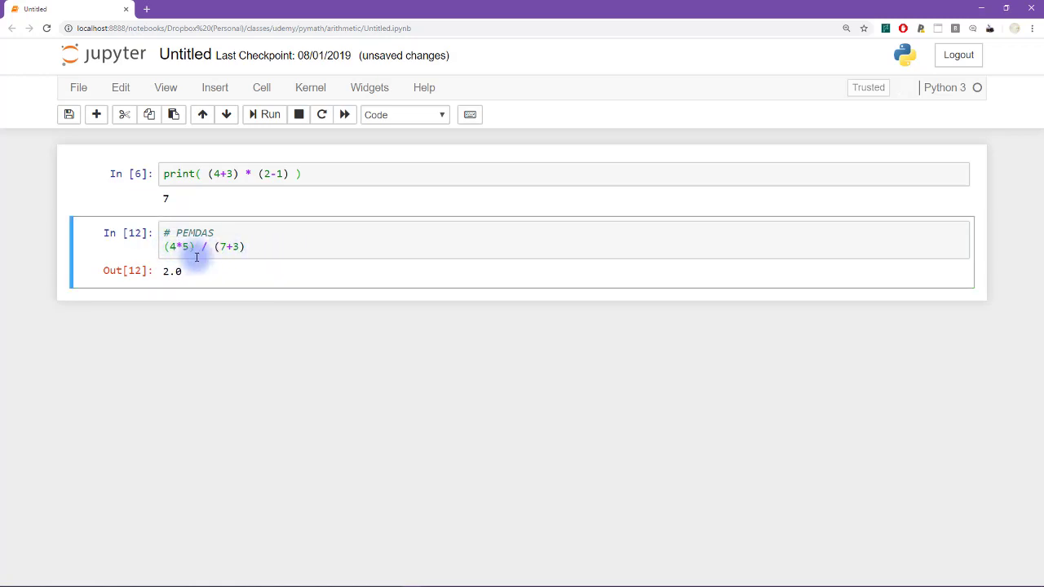
# Retype the line as 4*5 / (7+3) and rerun, still giving 2.0 with a new cell below
pyautogui.doubleClick(192, 232)
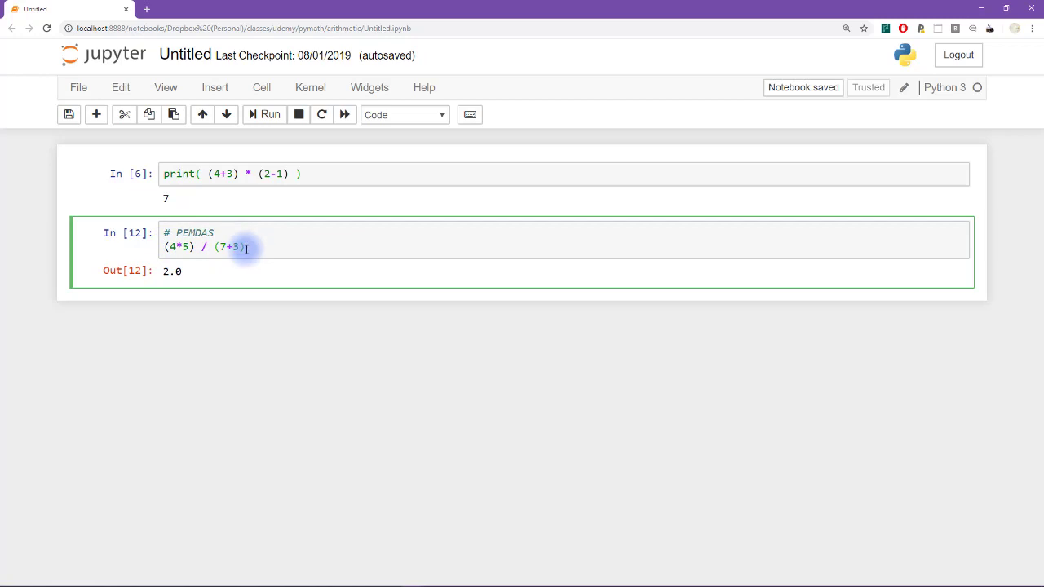
pyautogui.write('4*5 / (7+3)')
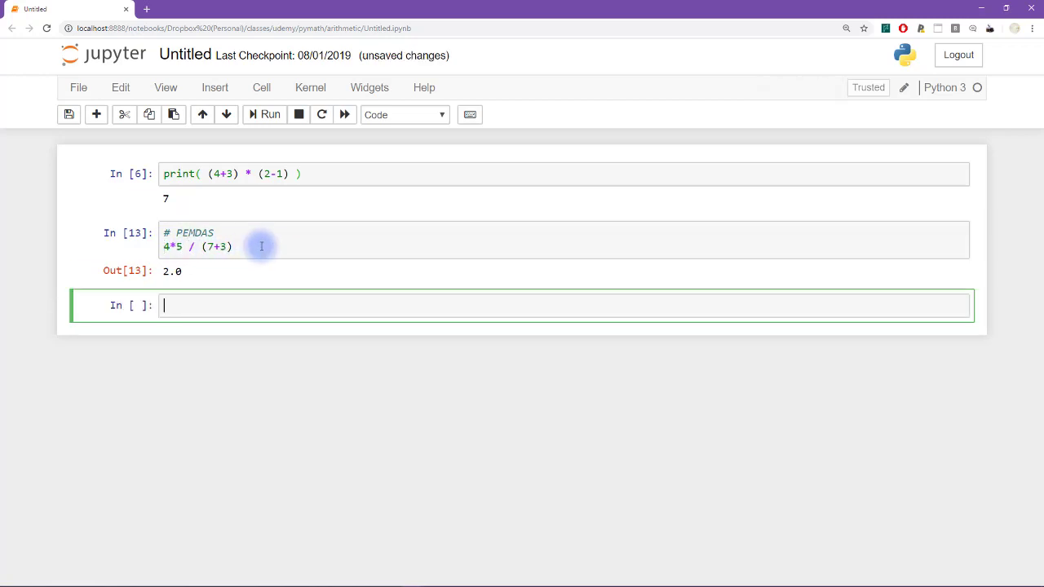
pyautogui.moveTo(344, 383)
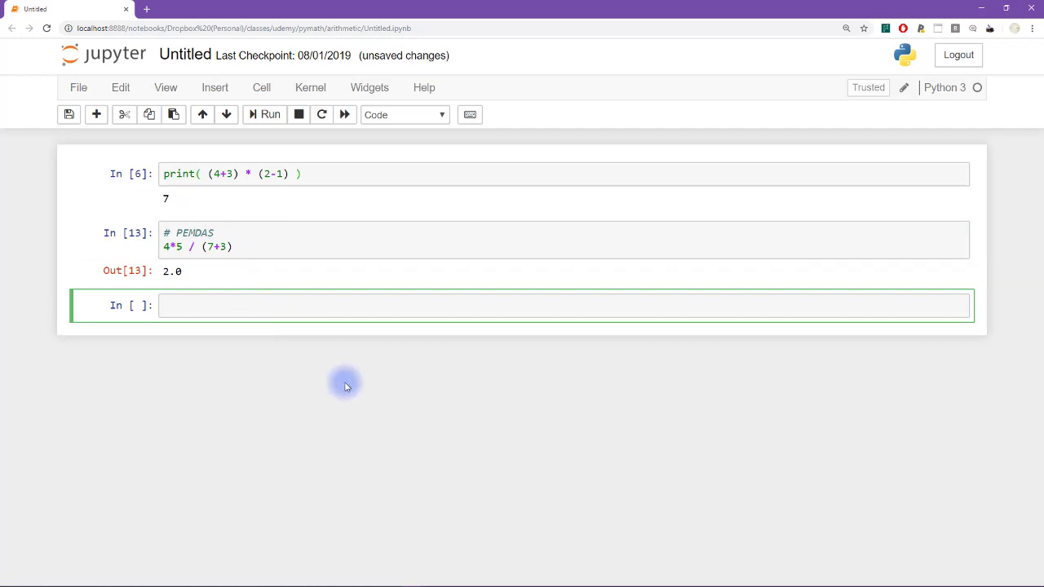
# Compute 9 / 3 + 6 - 1 in the new cell, giving 8.0
pyautogui.write('9')
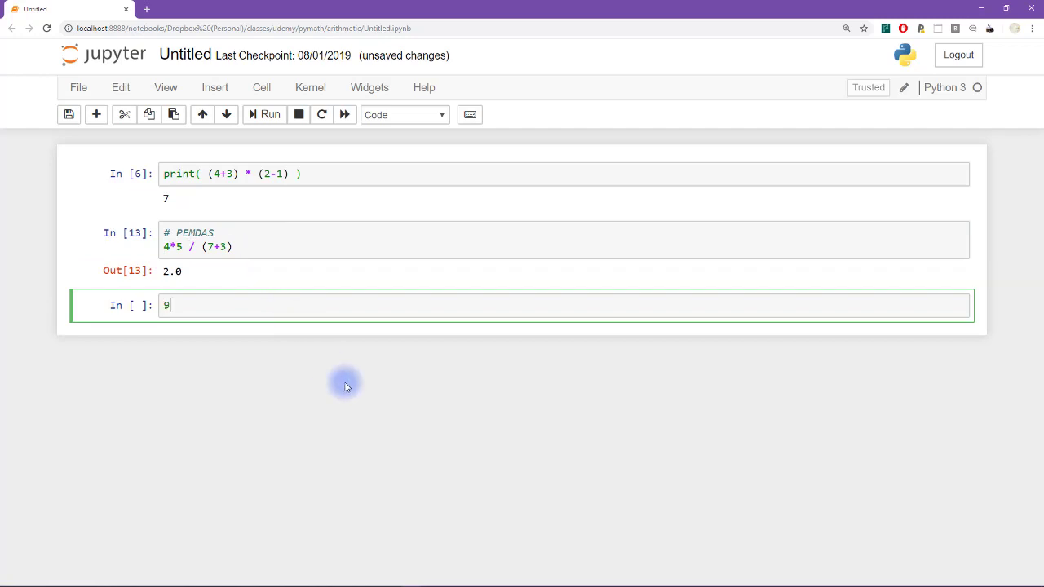
pyautogui.write('/ 3 +')
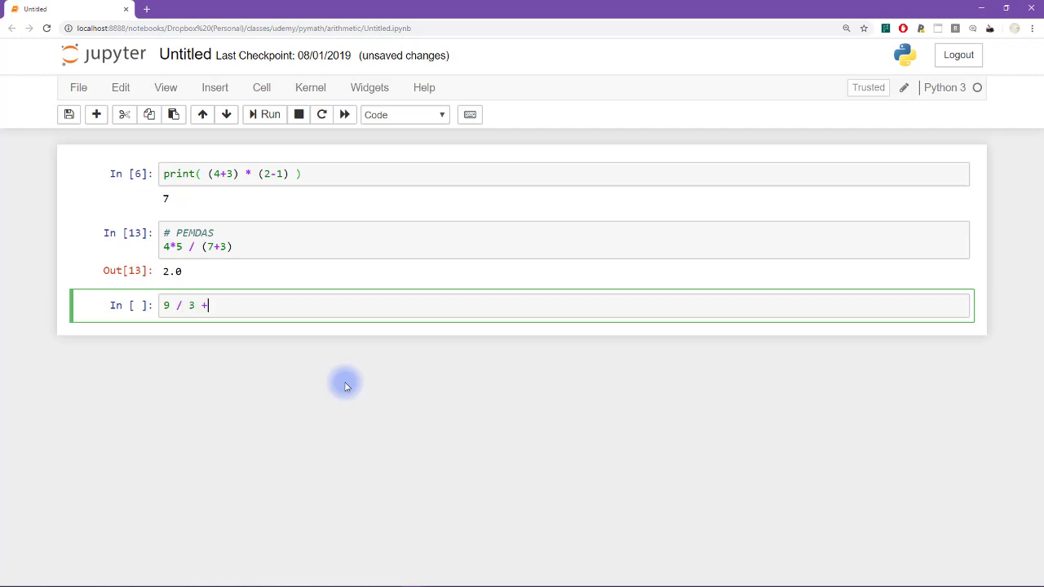
pyautogui.write('6 -')
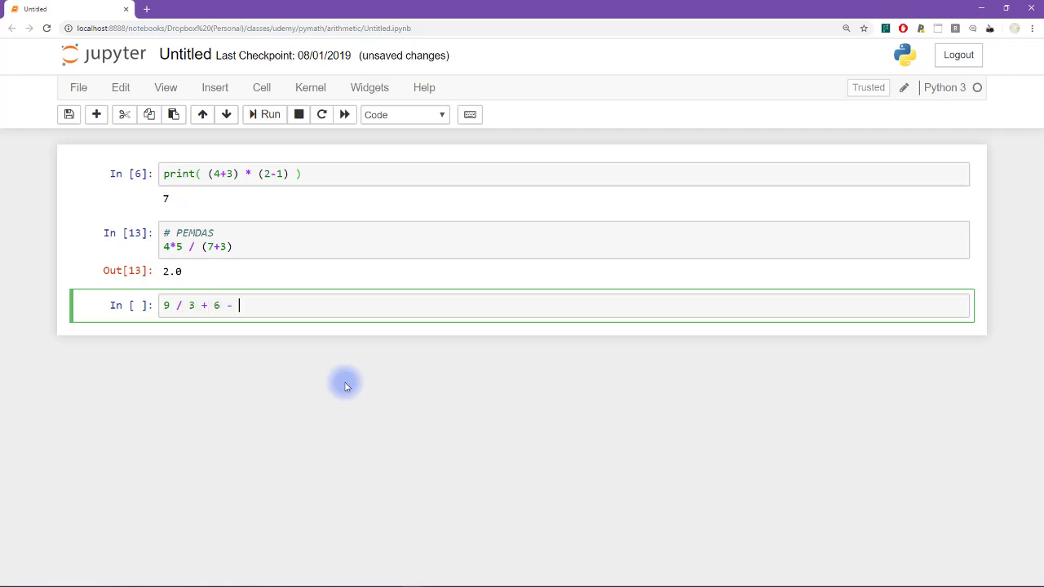
pyautogui.write('1')
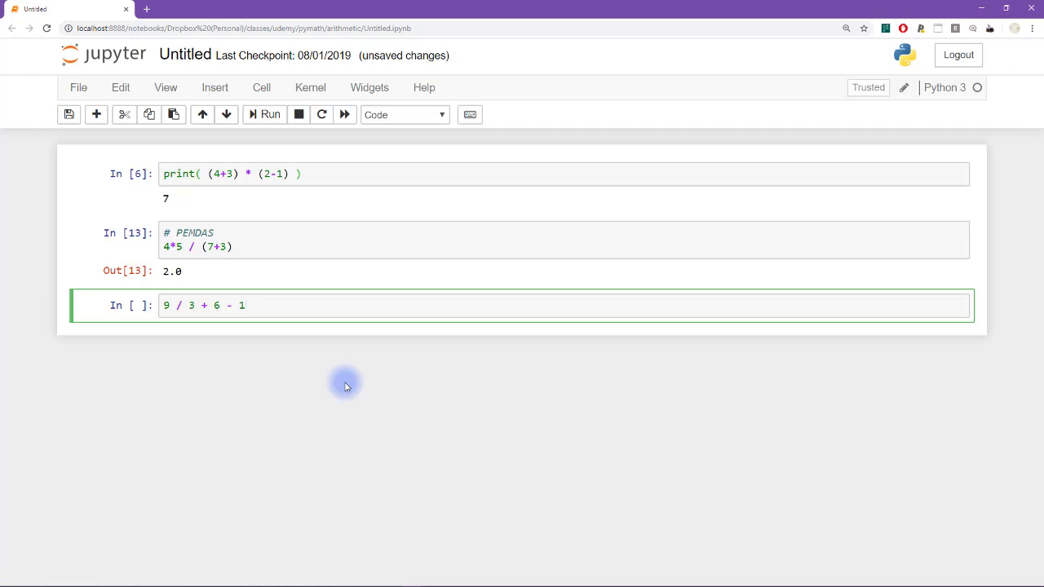
pyautogui.click(306, 313)
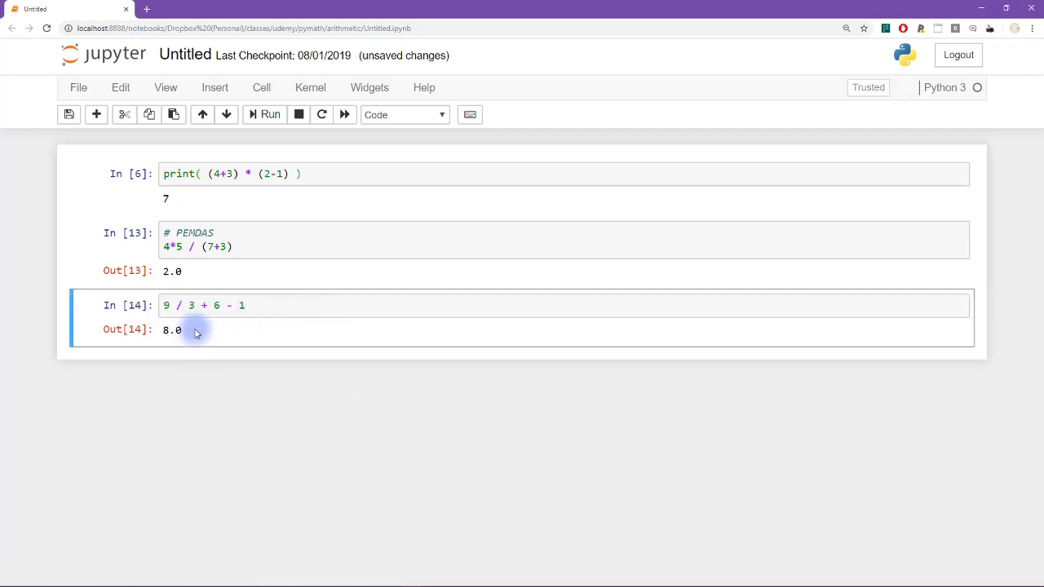
pyautogui.moveTo(204, 336)
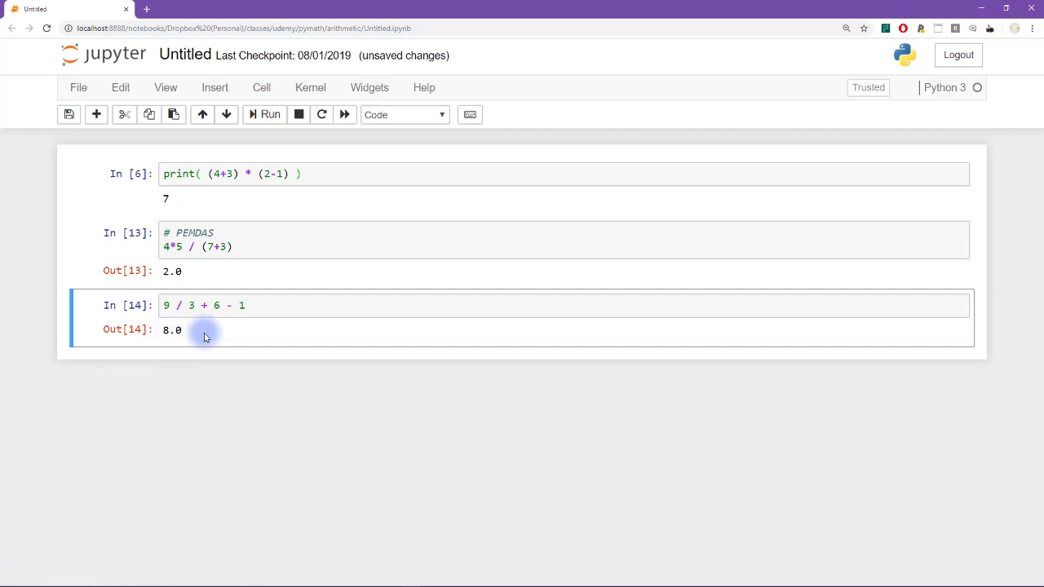
# Change the expression to 9 / (3+6) - 1 and rerun it to get 0.0
pyautogui.click(189, 305)
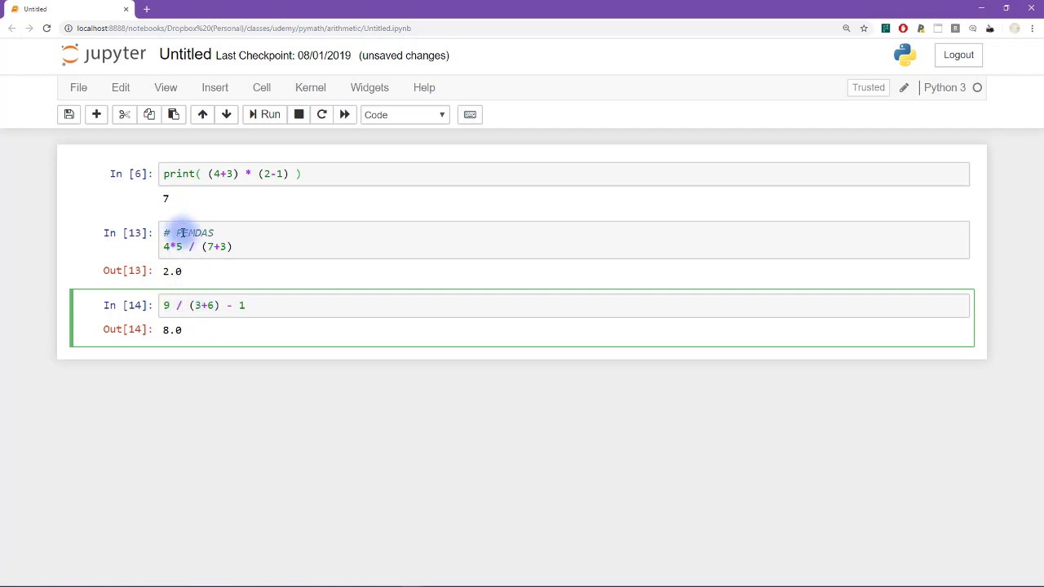
pyautogui.click(194, 232)
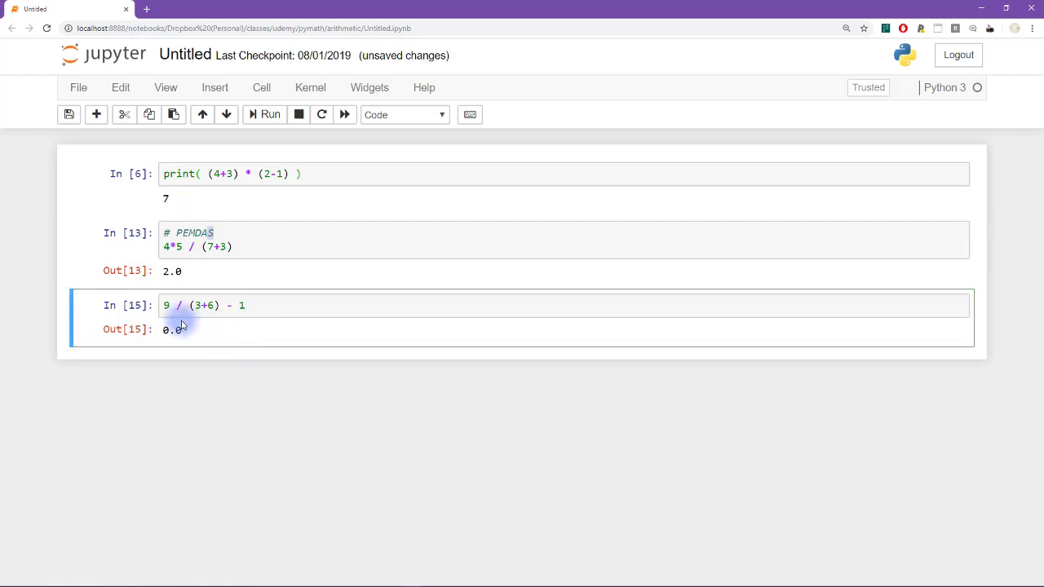
pyautogui.click(167, 305)
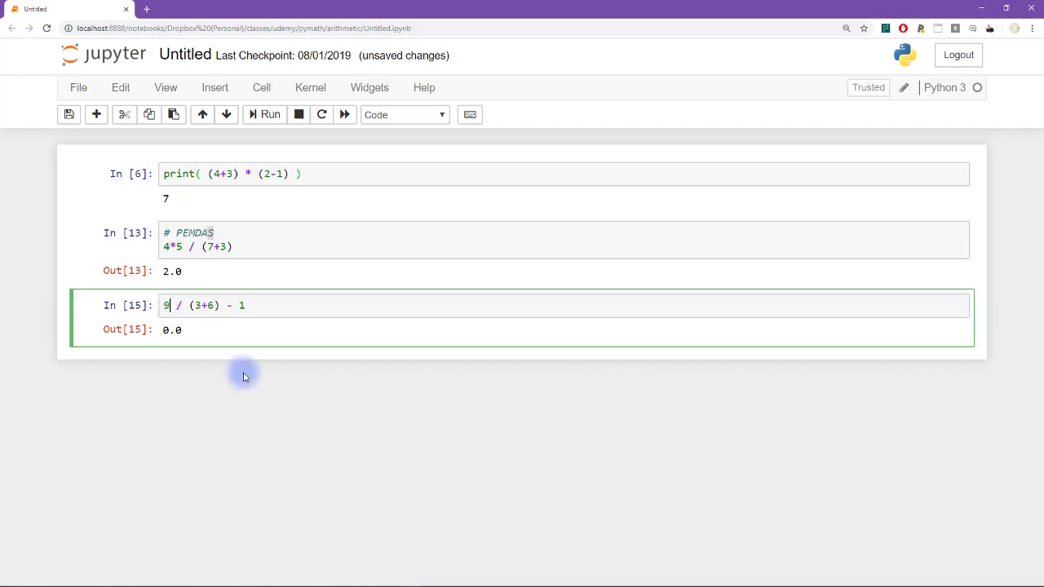